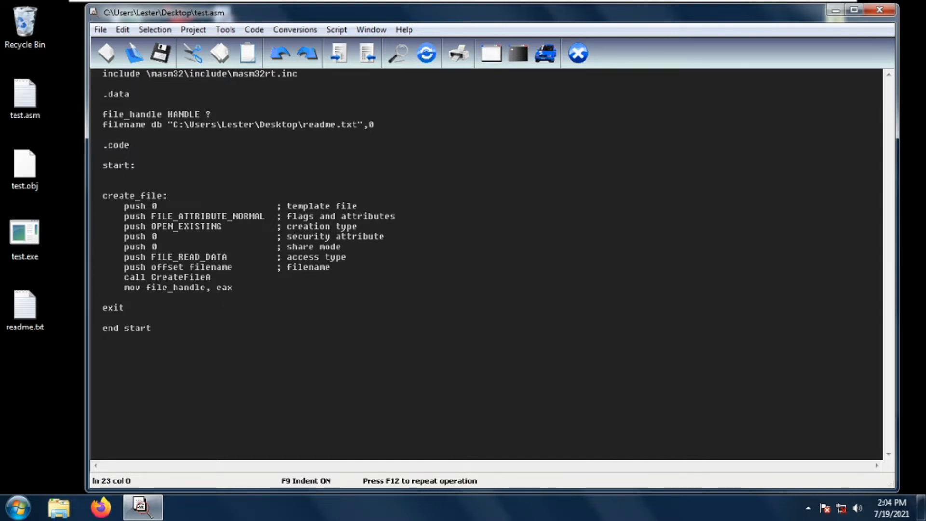
left_click(105, 297)
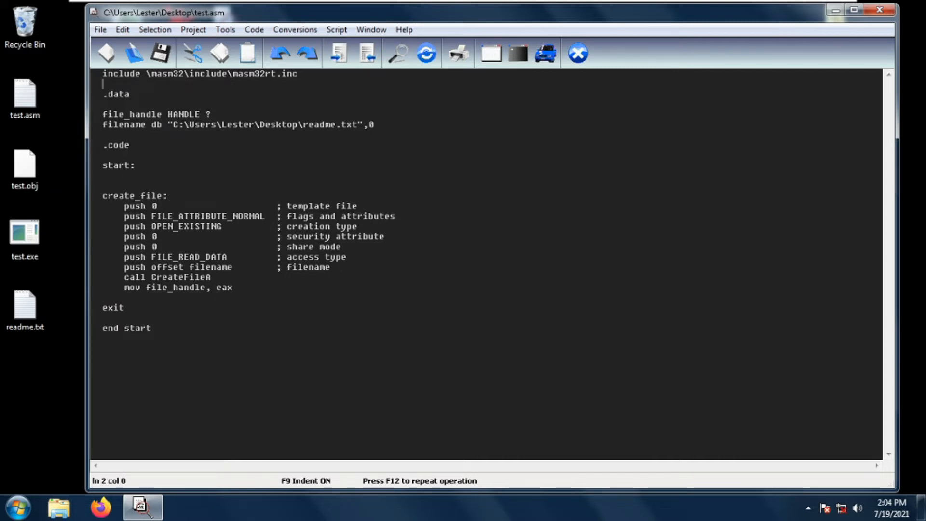
double_click(124, 114)
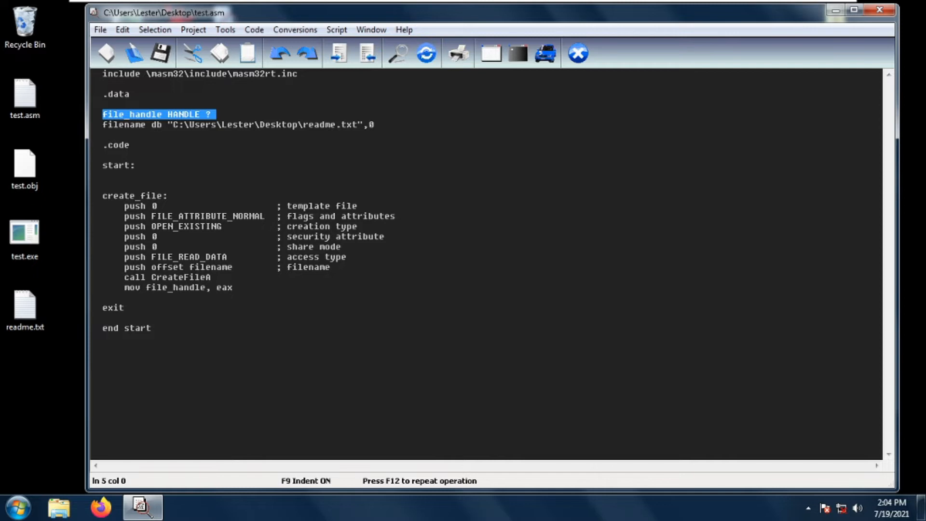
left_click(236, 125)
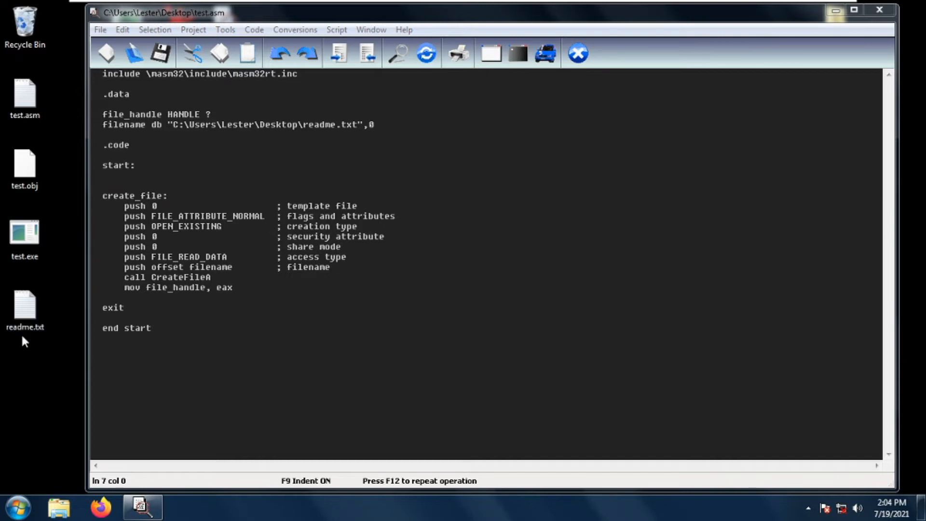
left_click(24, 301)
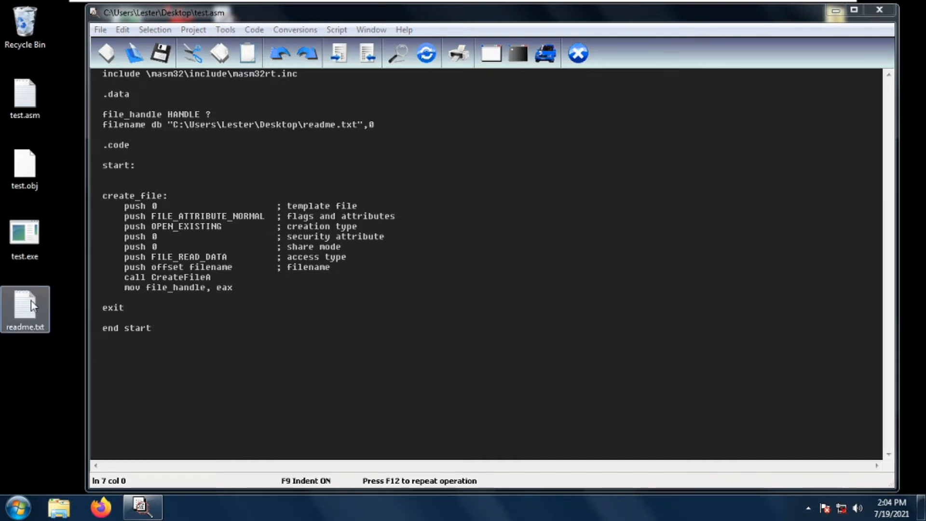
double_click(24, 310)
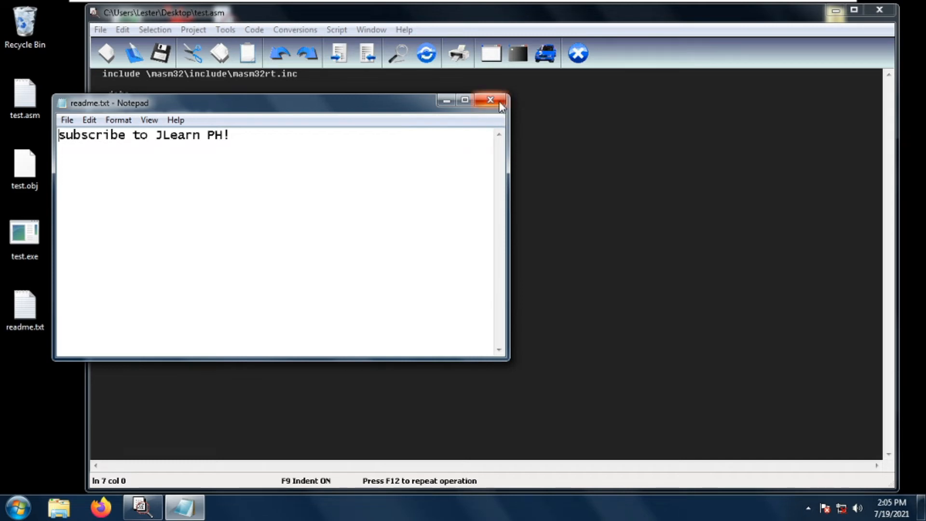
left_click(490, 100)
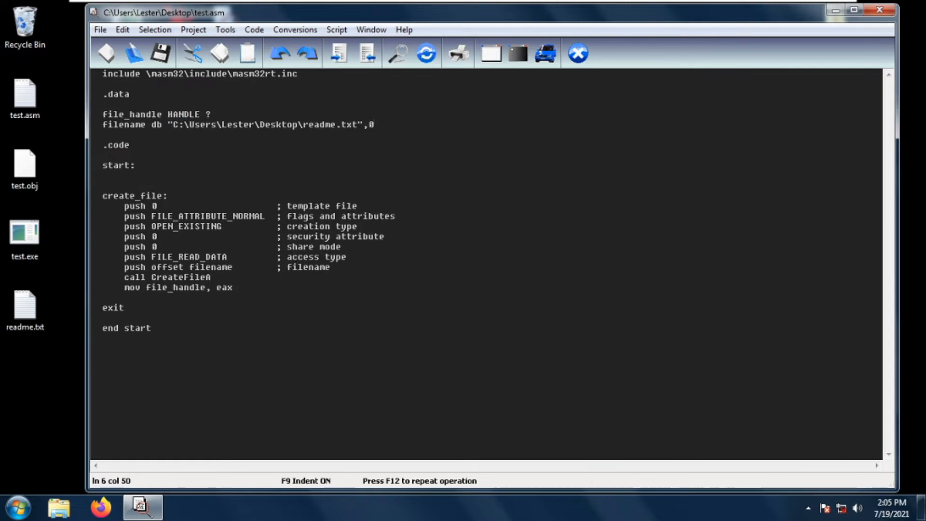
left_click(373, 124)
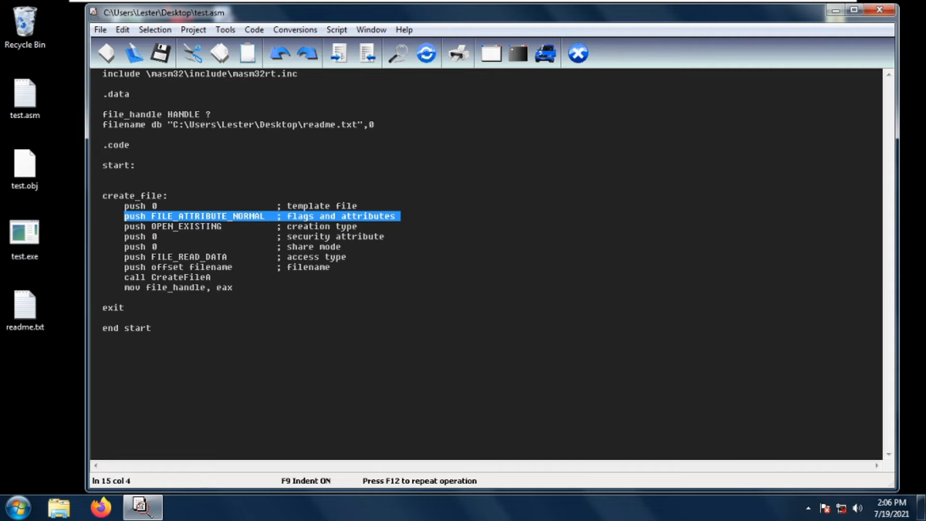
mouse_move(889, 261)
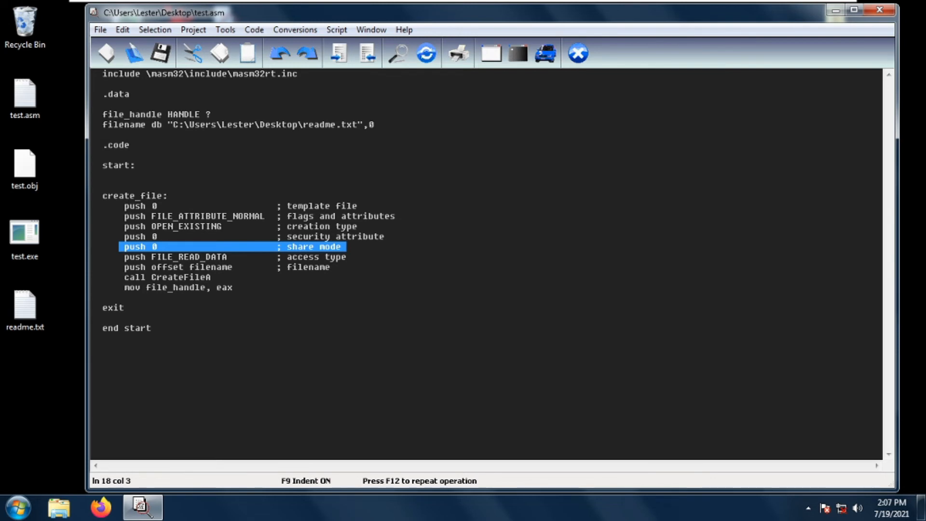
key("Down")
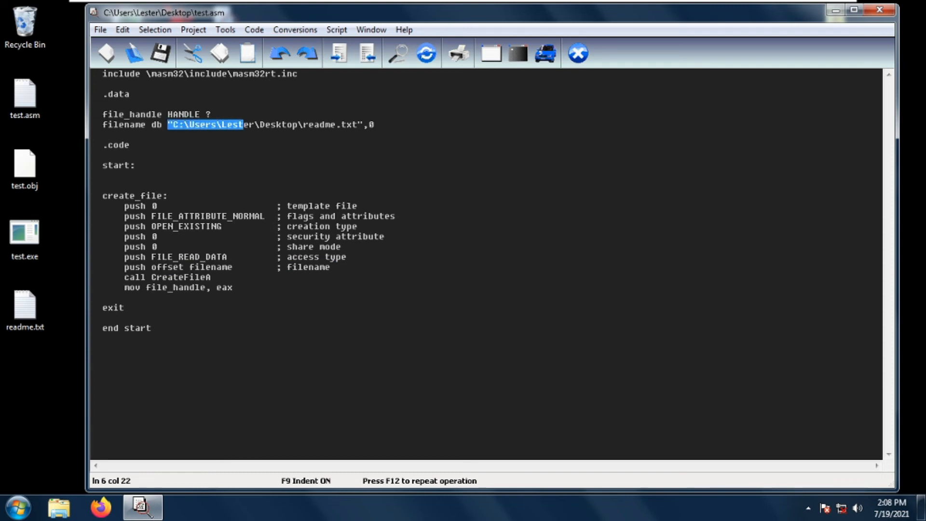
left_click_drag(167, 124, 358, 124)
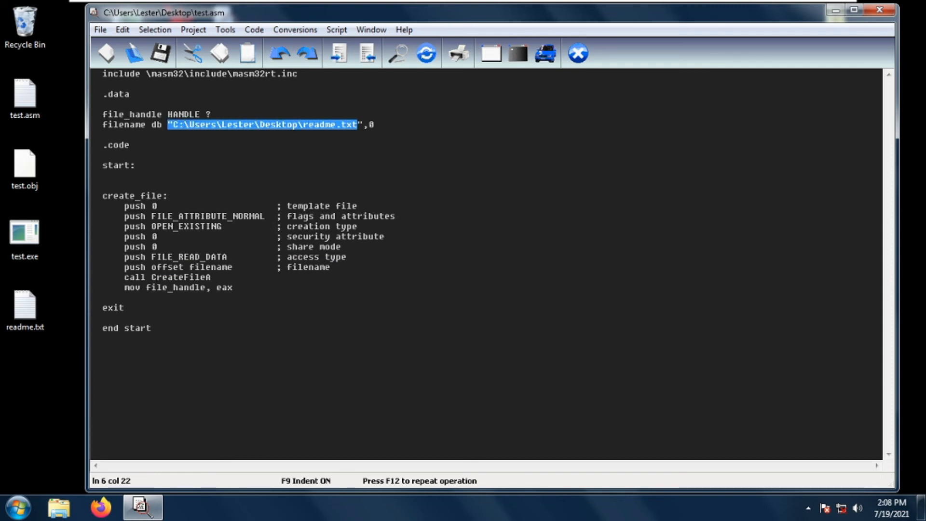
left_click(211, 277)
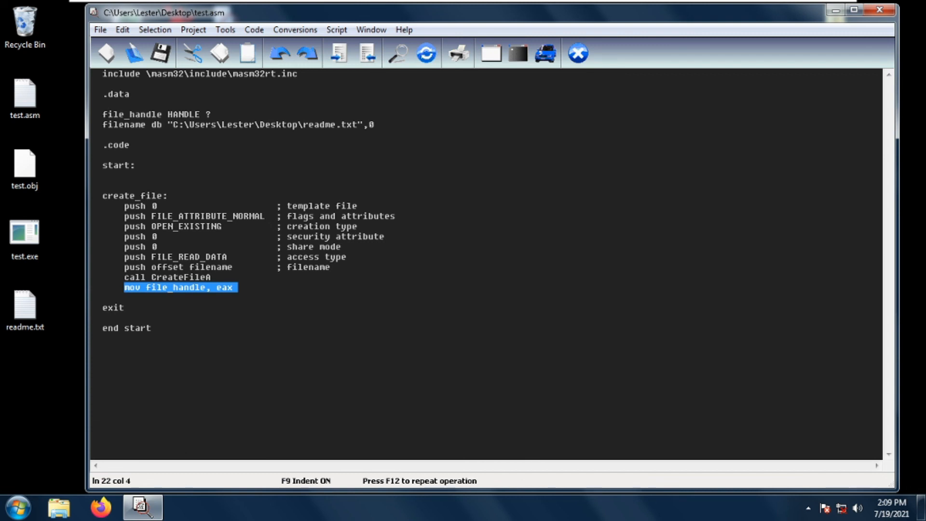
left_click(103, 317)
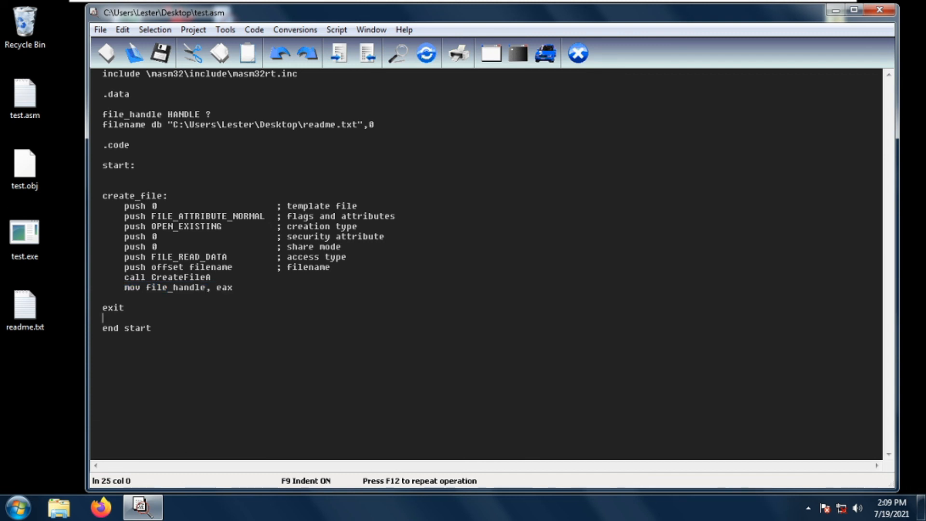